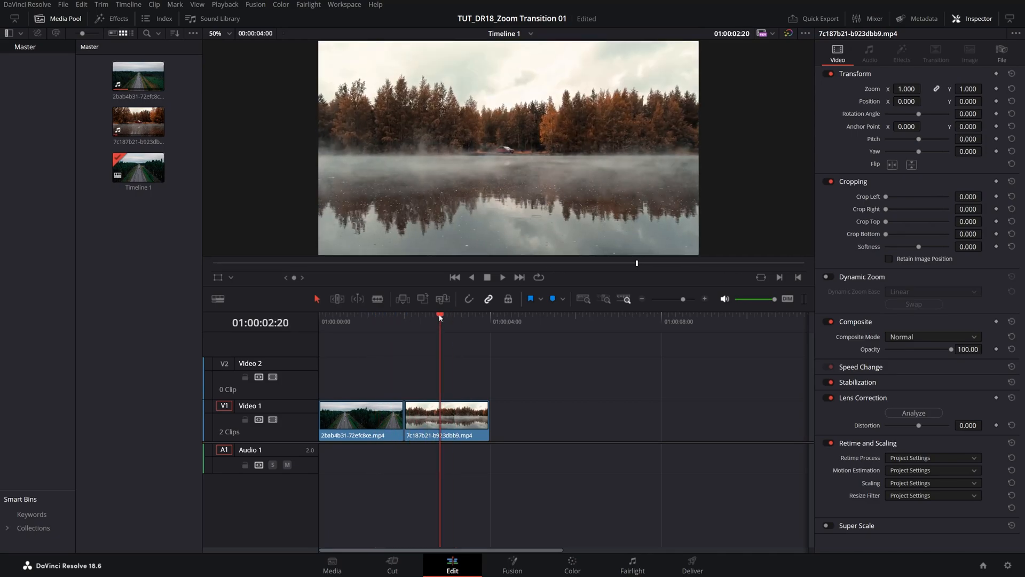
Show the Effects library so Adjustment Clip is available in the toolbox.
click(111, 18)
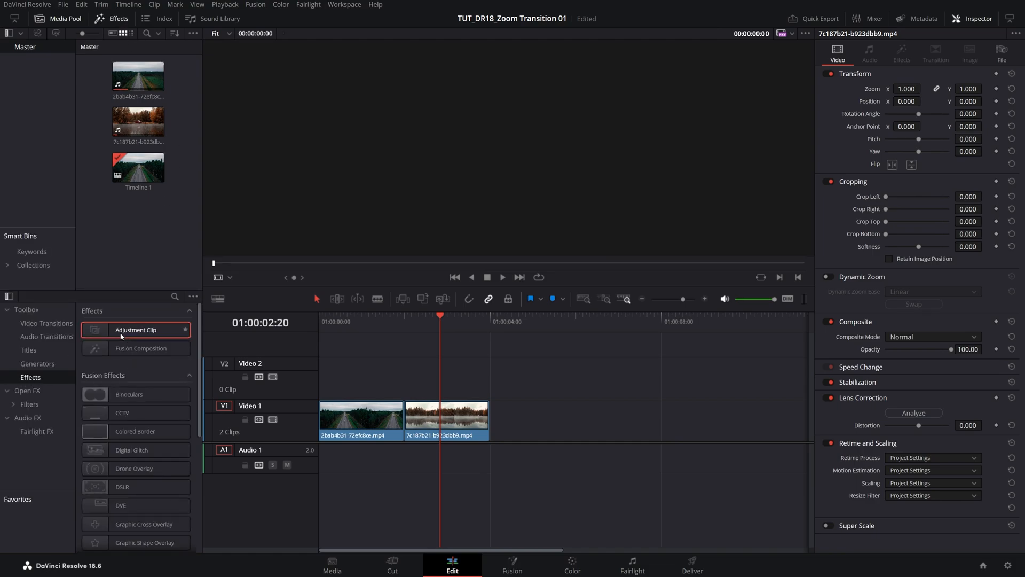
Place an Adjustment Clip on Video 2 and trim it to span the cut.
drag(136, 330, 360, 379)
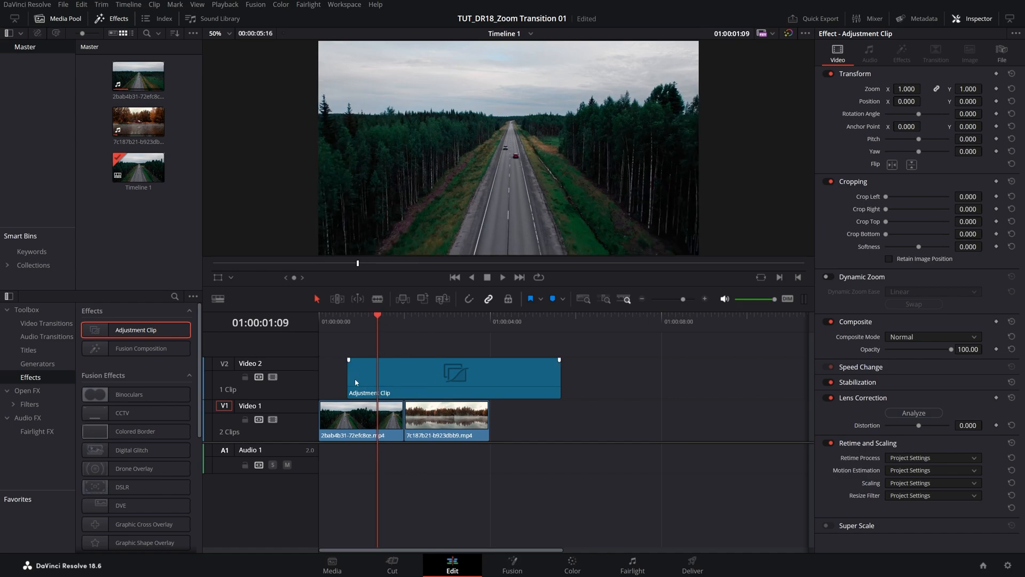
drag(350, 377, 376, 377)
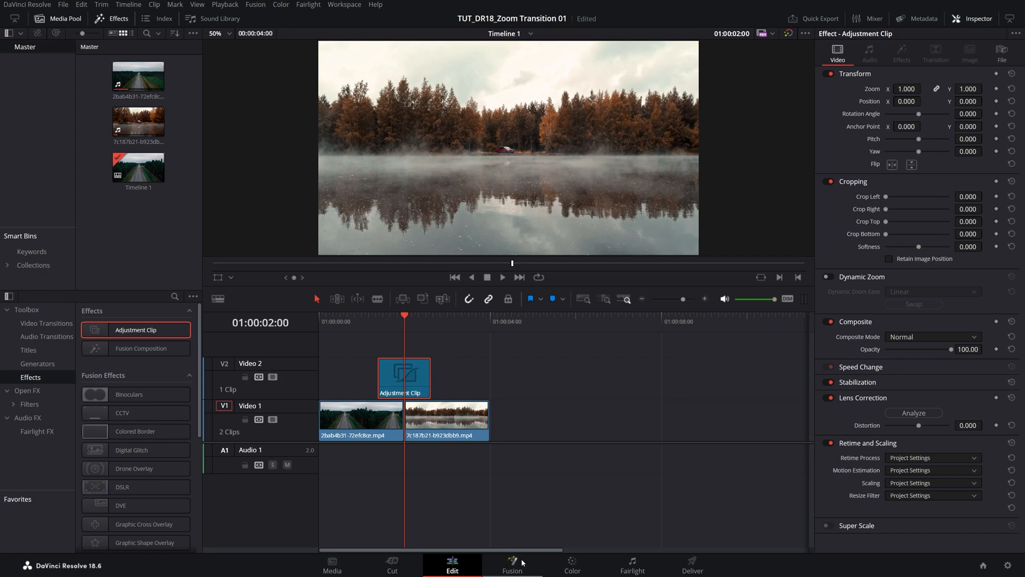
Bring the adjustment clip into Fusion with Transform1 between MediaIn1 and MediaOut1, Inspector visible.
click(512, 564)
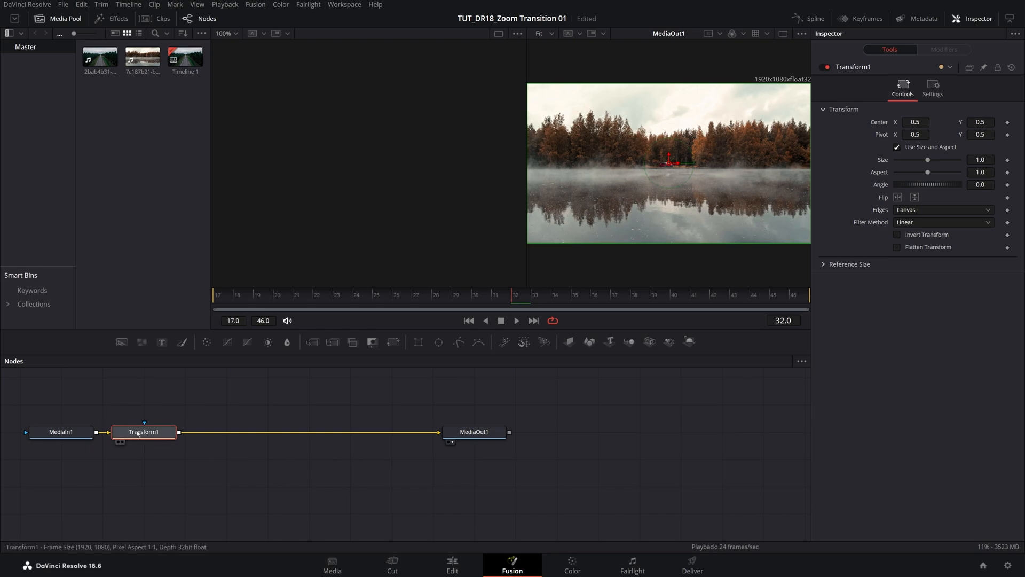
mouse_move(340, 417)
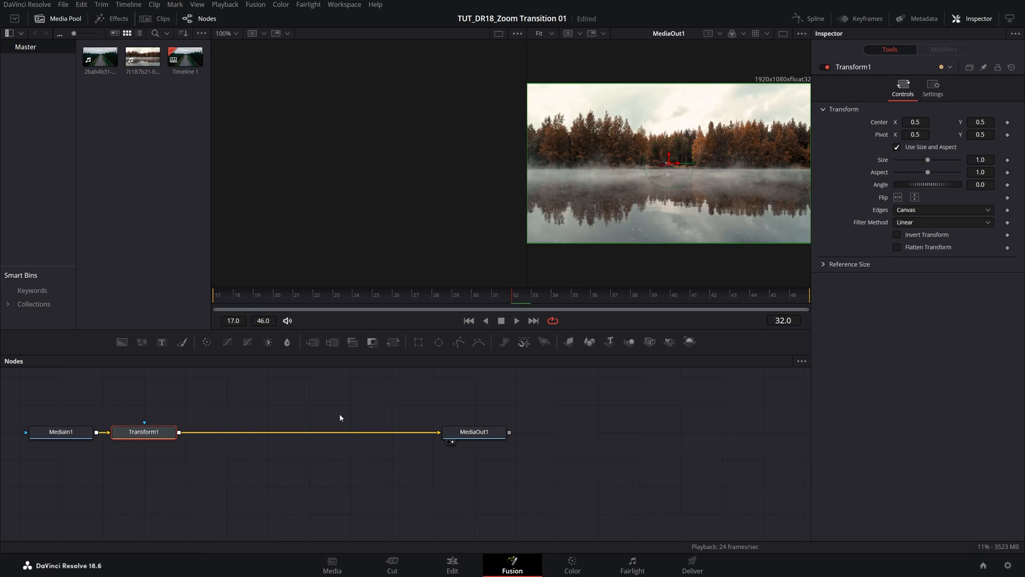
click(977, 18)
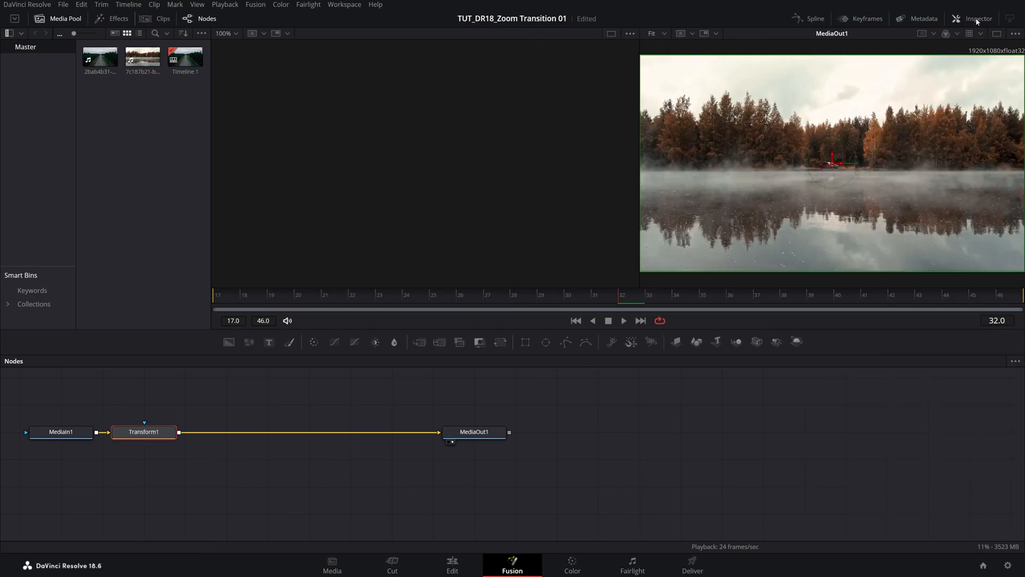
click(974, 18)
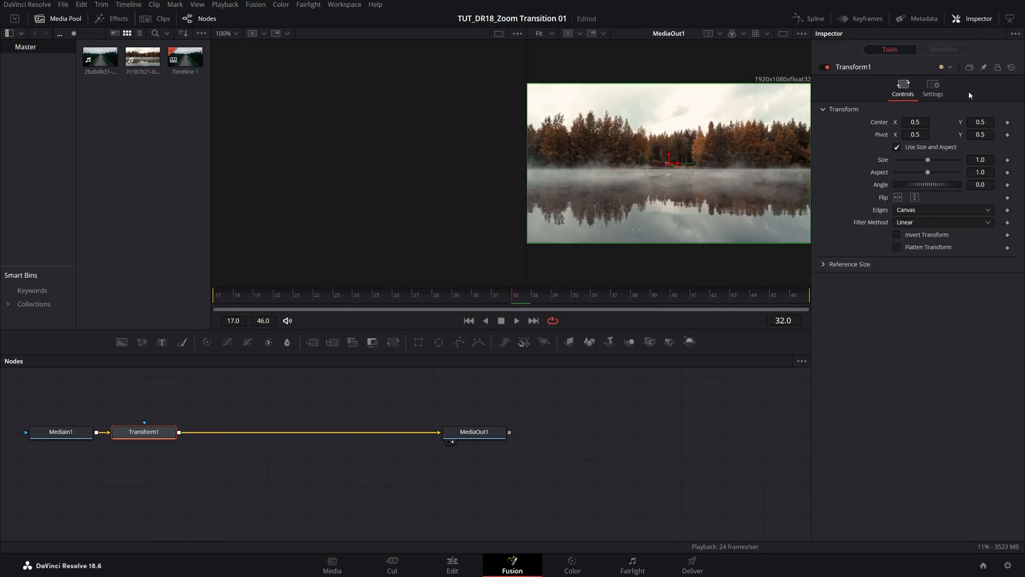
Keyframe Transform1 Size at frame 31 and a later frame, still at 1.0.
click(510, 299)
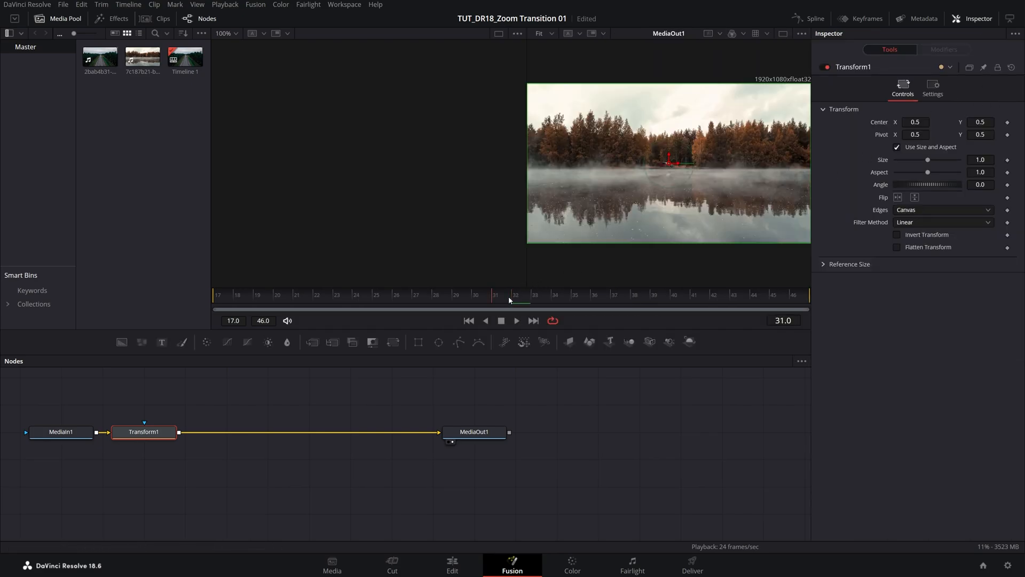
click(218, 298)
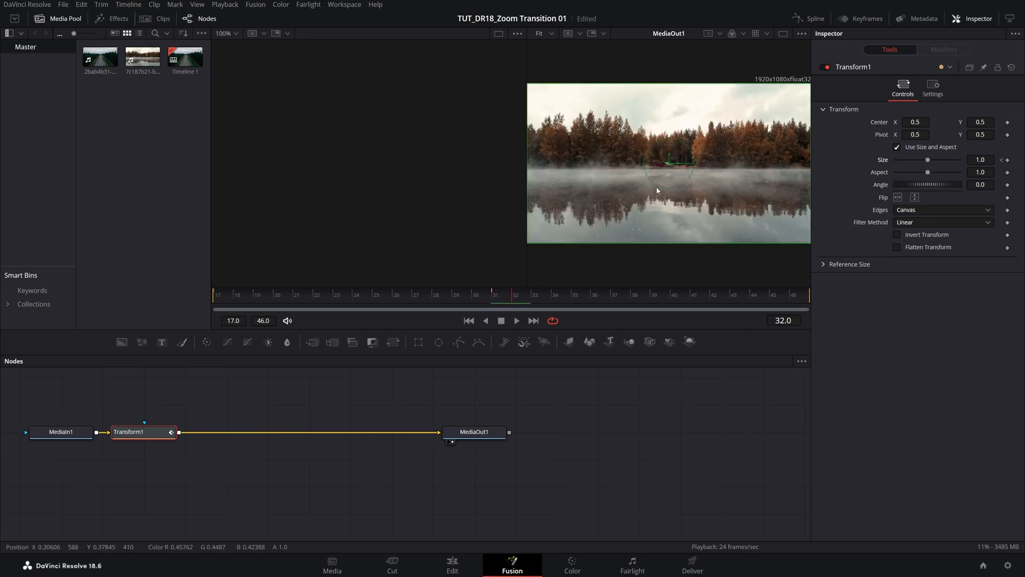
click(772, 300)
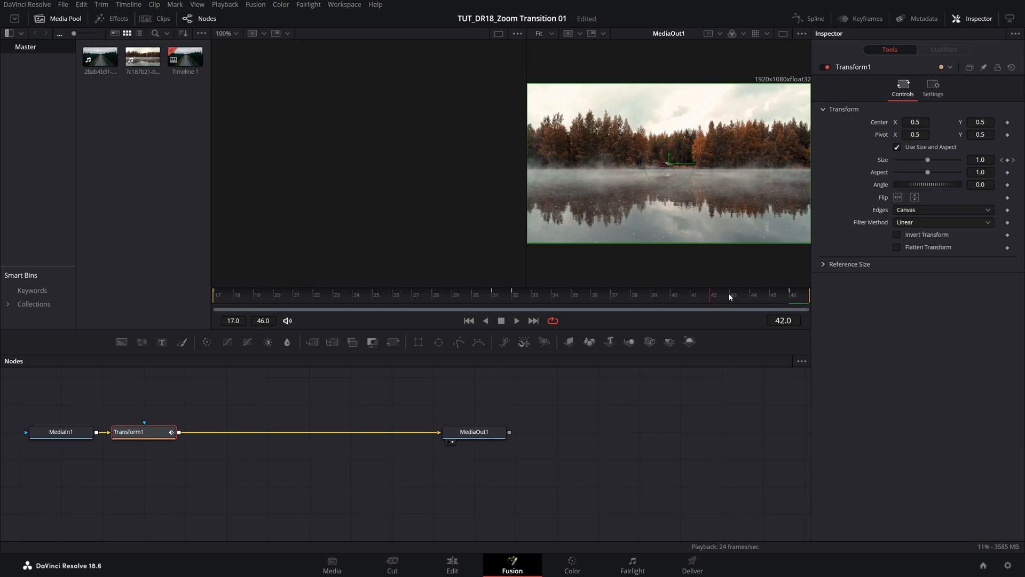
click(499, 295)
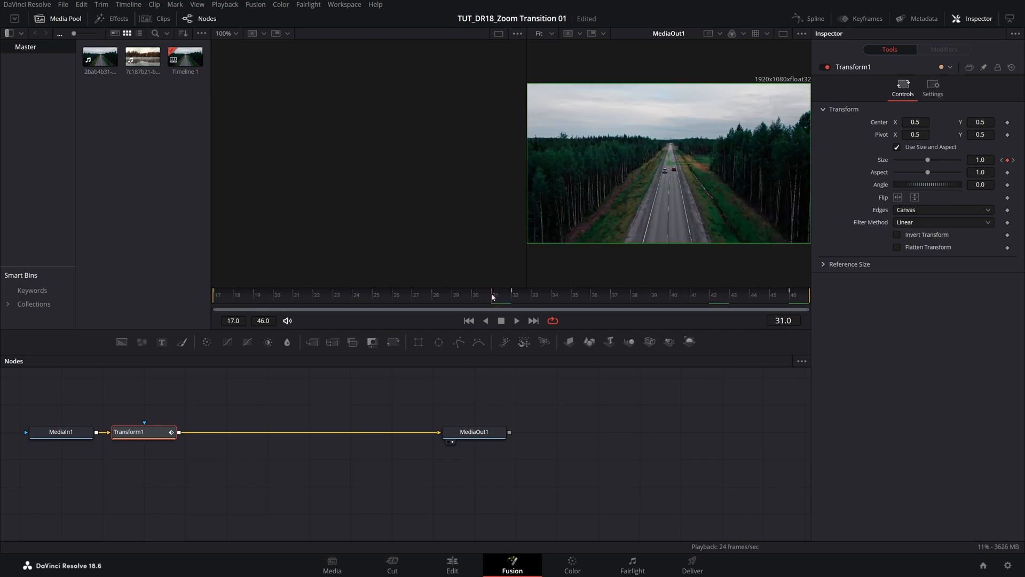
Enlarge Size at frame 31, then set it to 0.25 at frame 32.
click(496, 295)
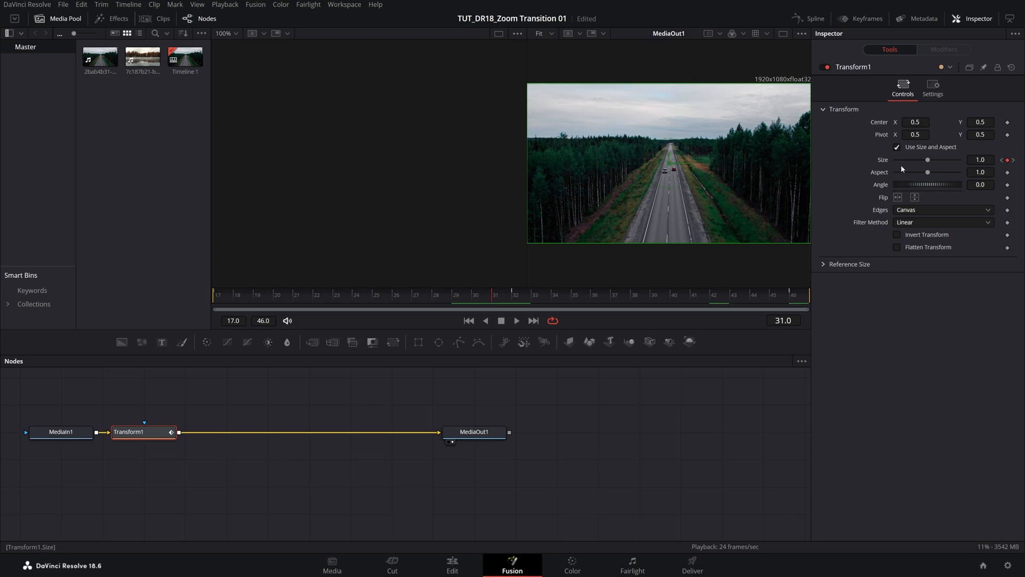
mouse_move(710, 174)
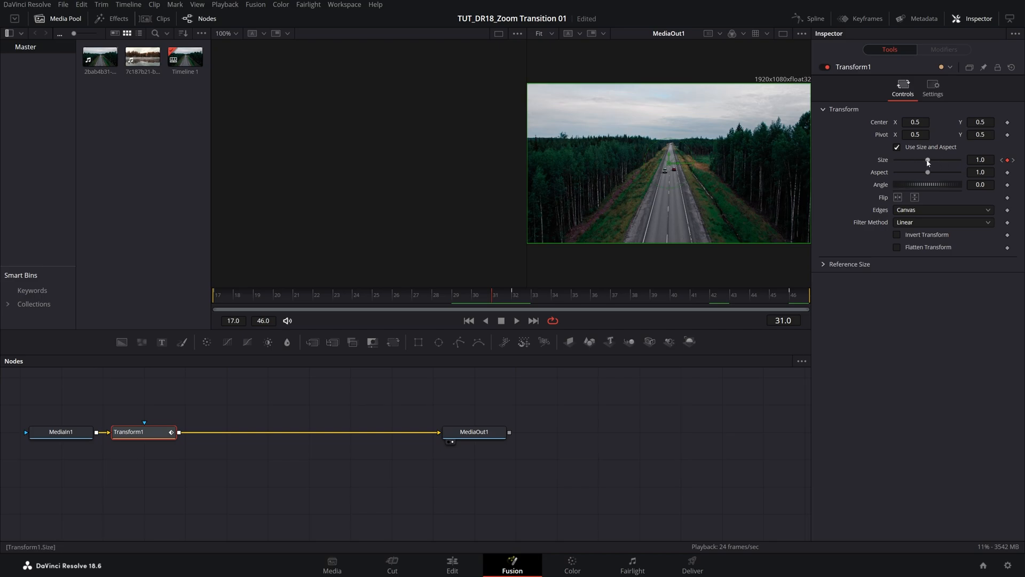
drag(927, 160, 933, 160)
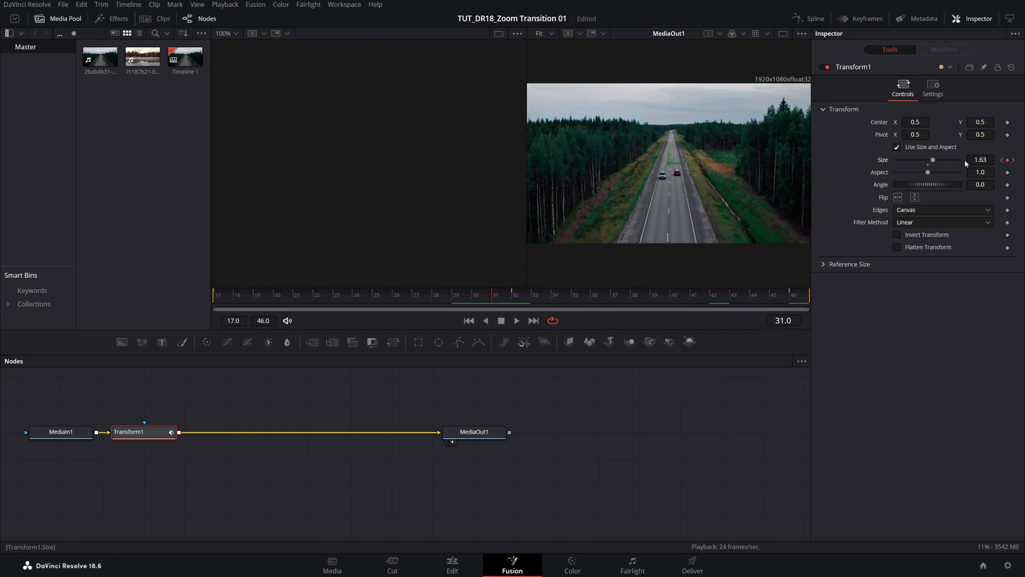
drag(932, 160, 940, 161)
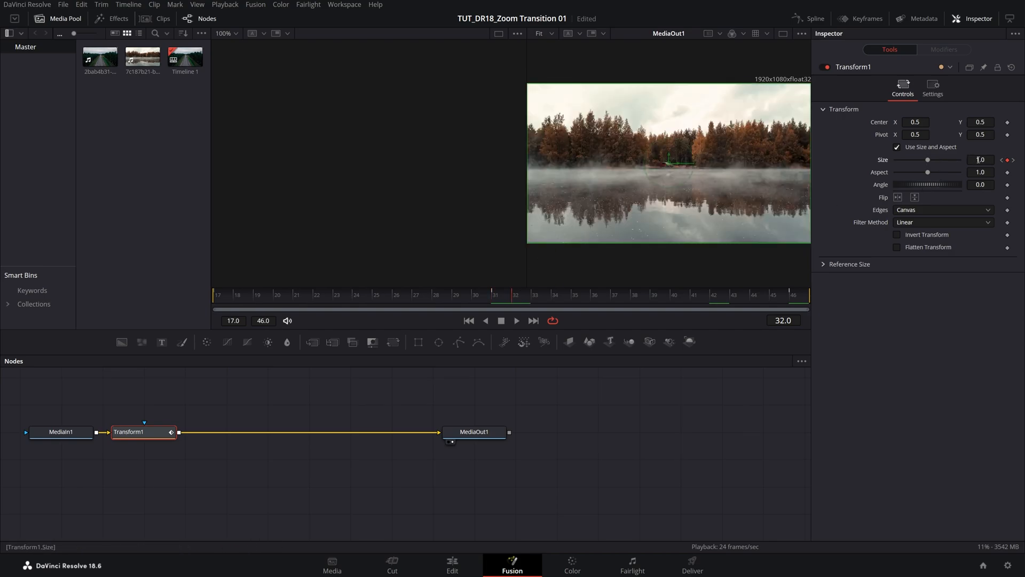
text(.25)
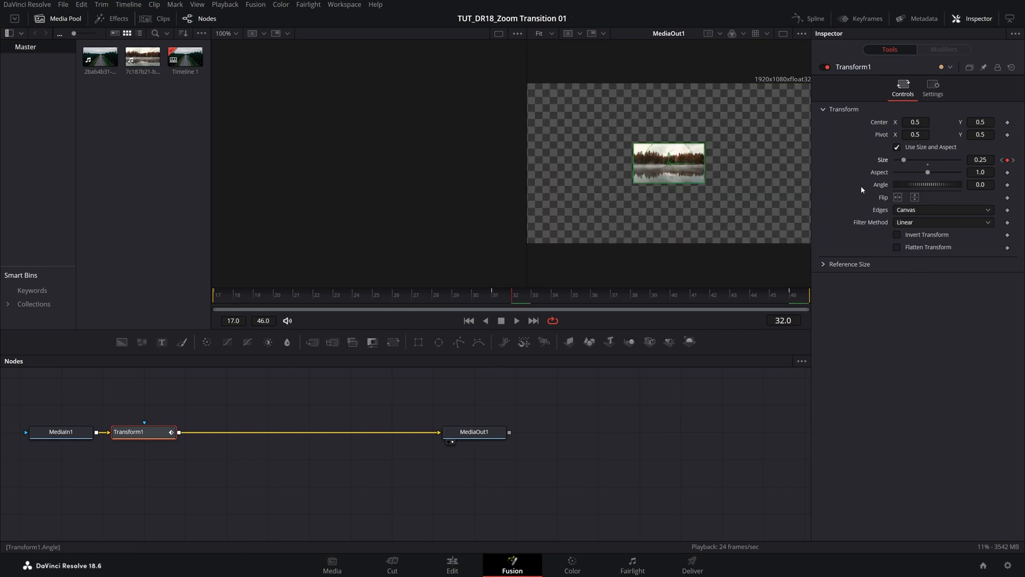
Set Edges to Mirror and enable motion blur with 360 shutter angle.
click(941, 210)
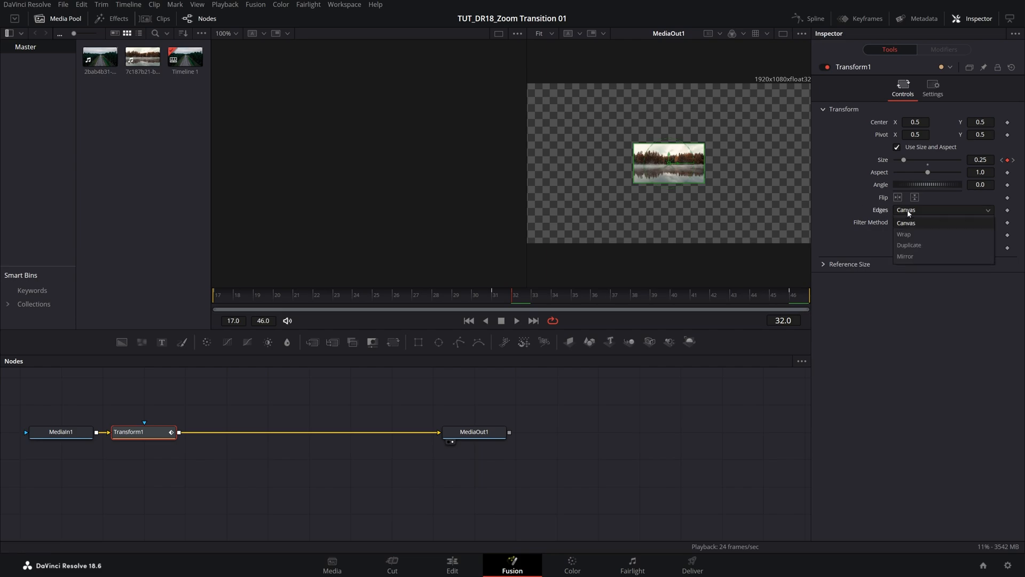
click(906, 256)
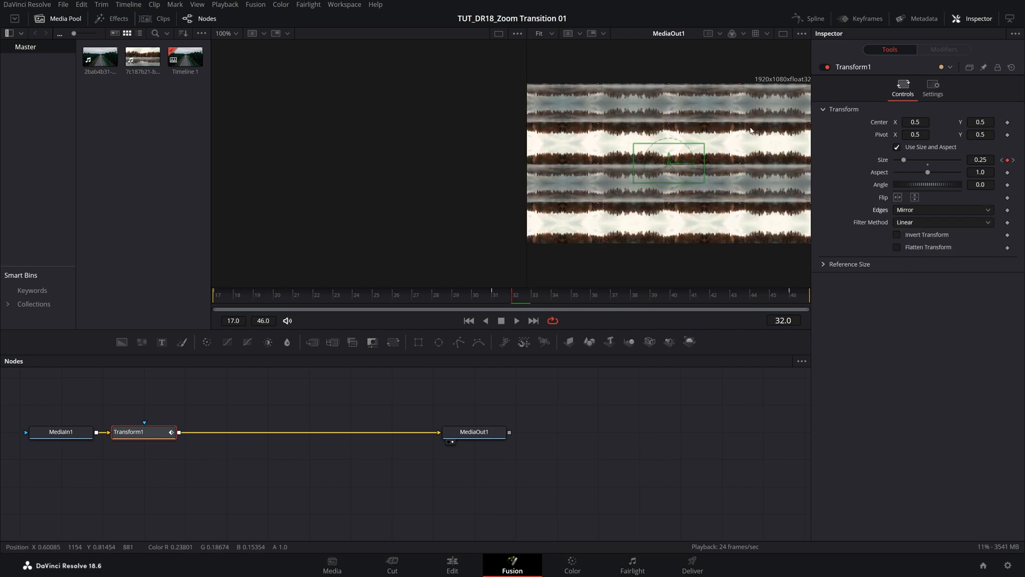
click(931, 87)
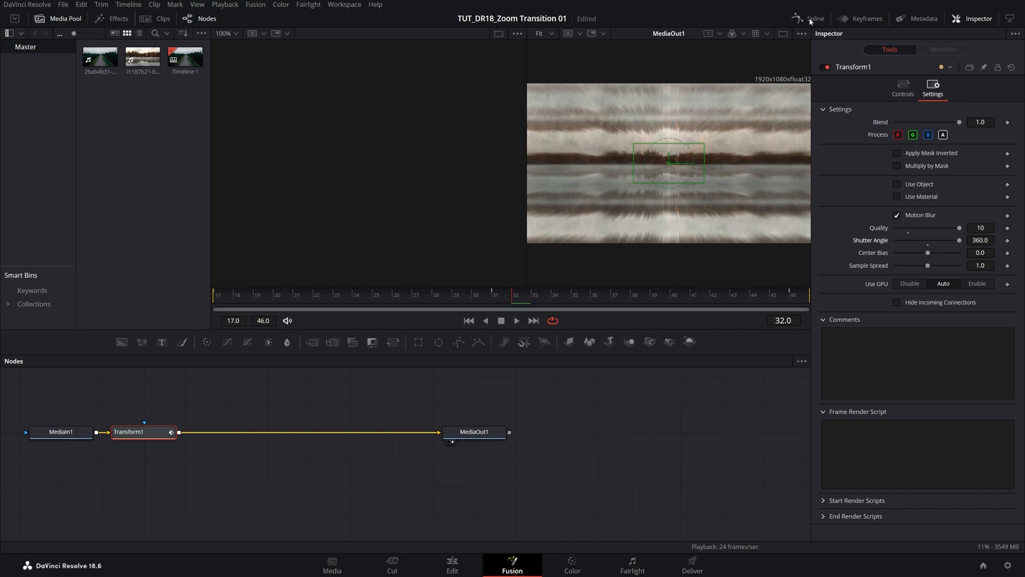
Smooth every Size keyframe in the Spline editor for an eased zoom.
click(814, 18)
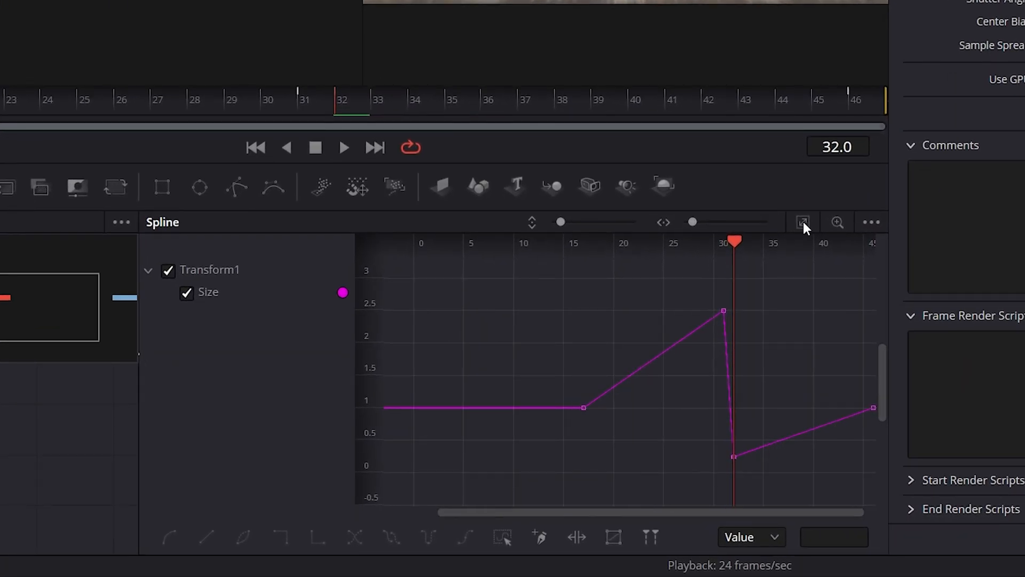
click(803, 221)
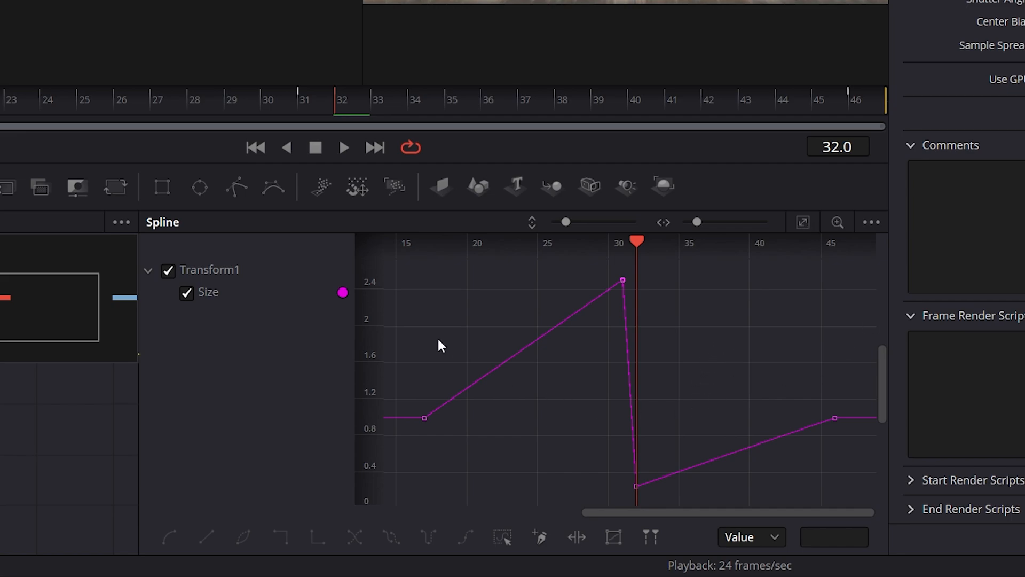
mouse_move(682, 318)
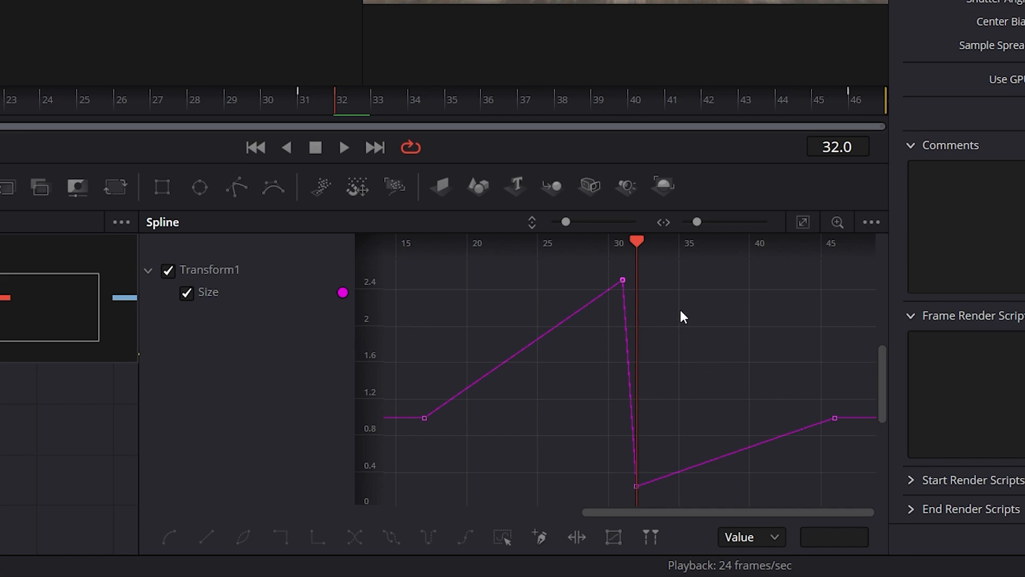
key(ctrl+a)
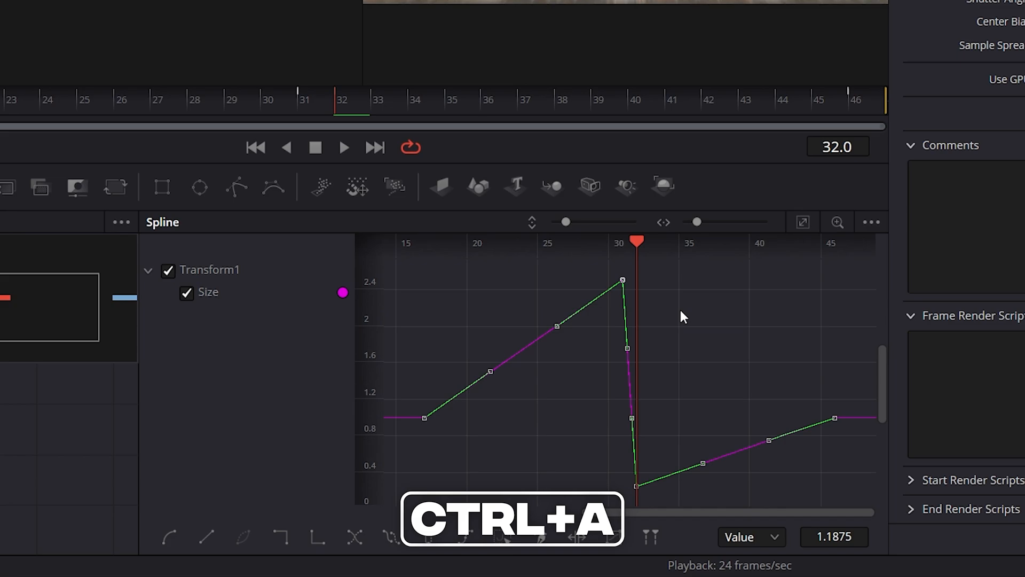
key(ctrl+a)
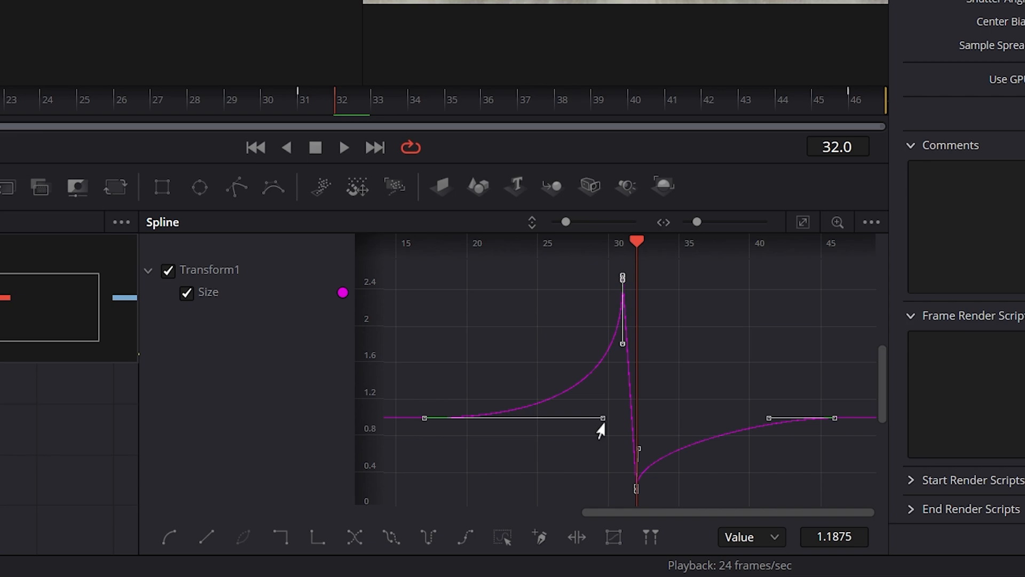
mouse_move(626, 424)
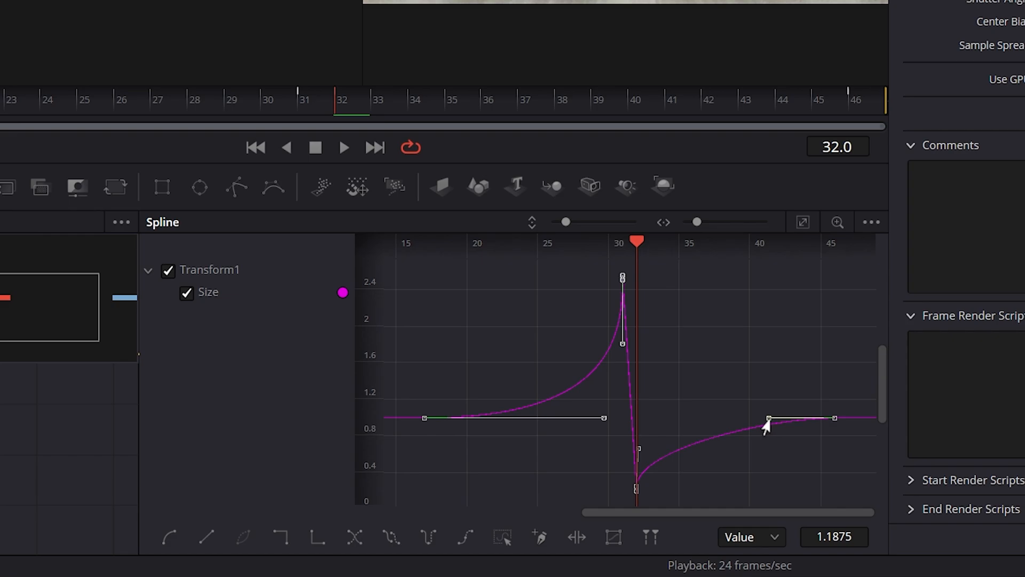
Lengthen the curve handles, preview the transition and return to the Edit page.
drag(768, 419, 658, 419)
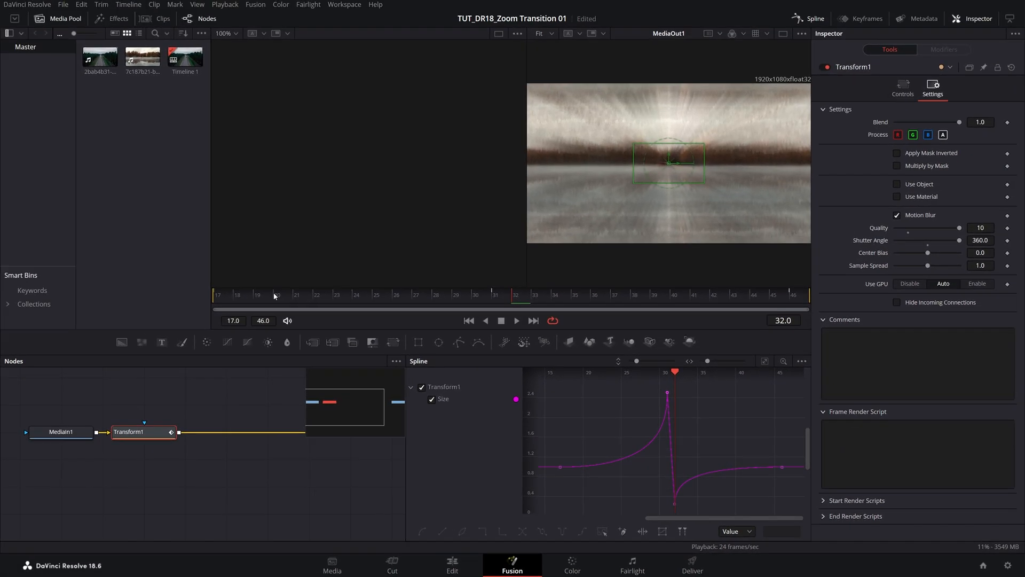
click(515, 321)
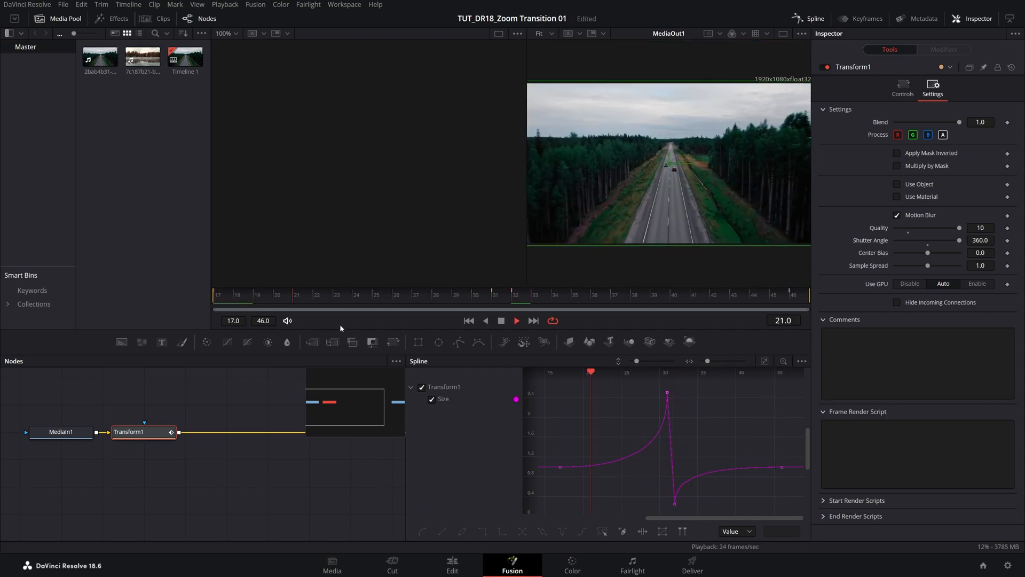
click(451, 565)
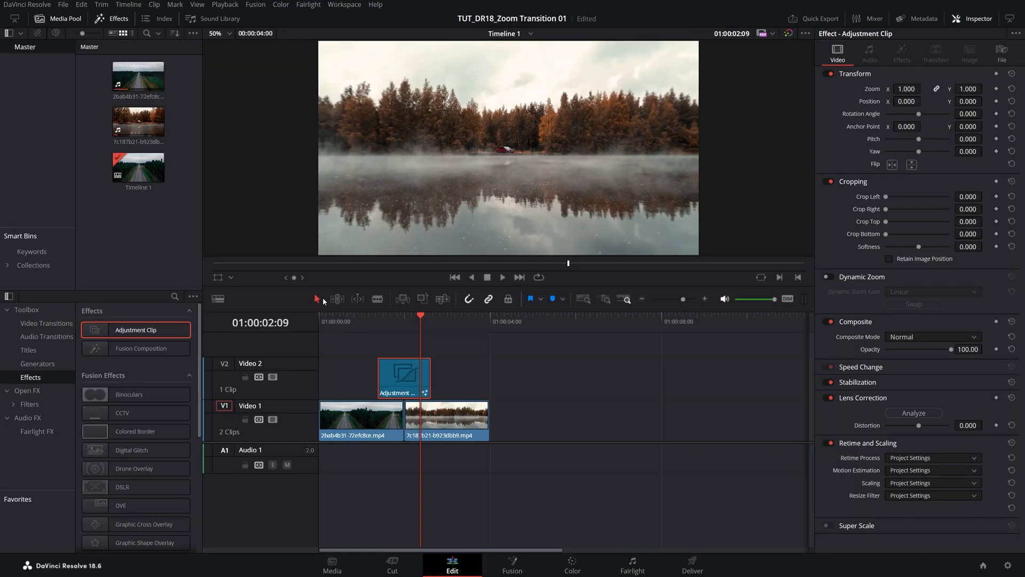